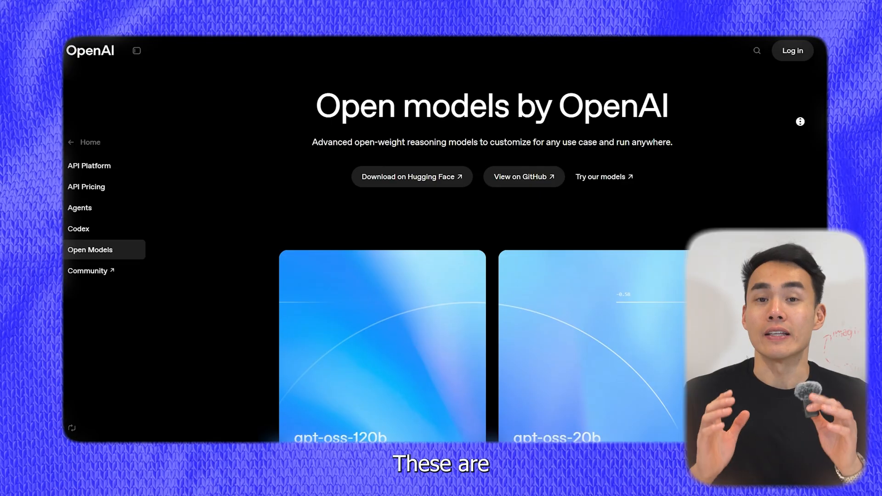
Step: Locate the CPU-only docker run command, then choose the Windows build on ollama.com/download
{"action": "scroll", "scroll_direction": "down", "scroll_amount": 3}
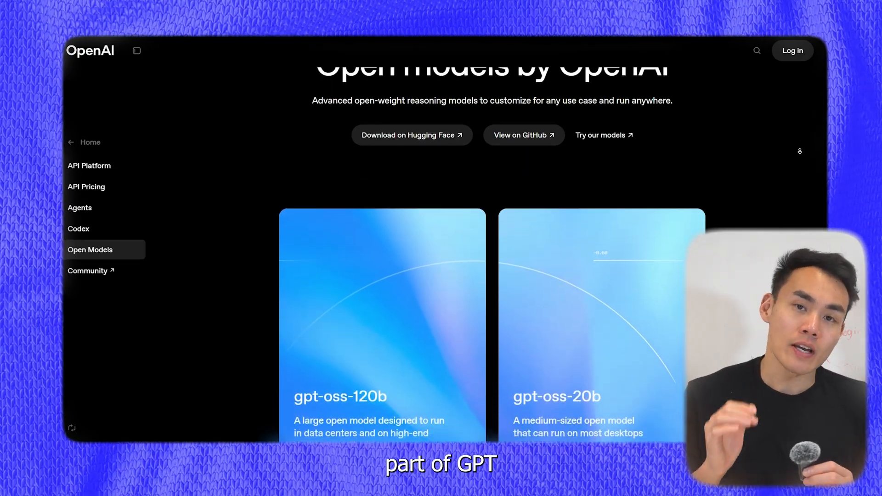
{"action": "scroll", "scroll_direction": "down", "scroll_amount": 3}
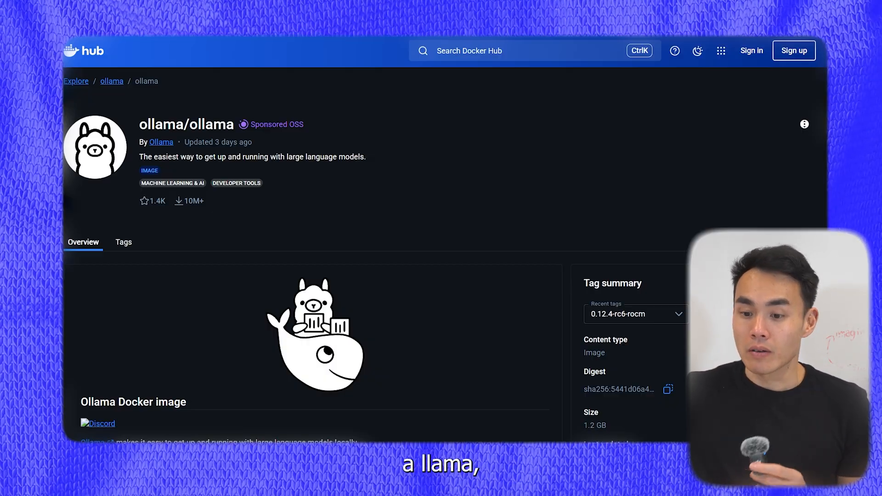
{"action": "scroll", "scroll_direction": "down", "scroll_amount": 3}
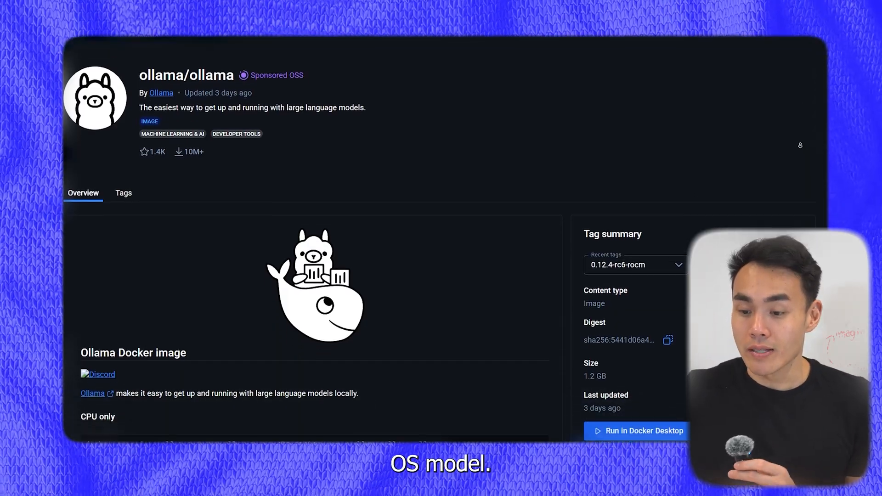
{"action": "scroll", "scroll_direction": "down", "scroll_amount": 3}
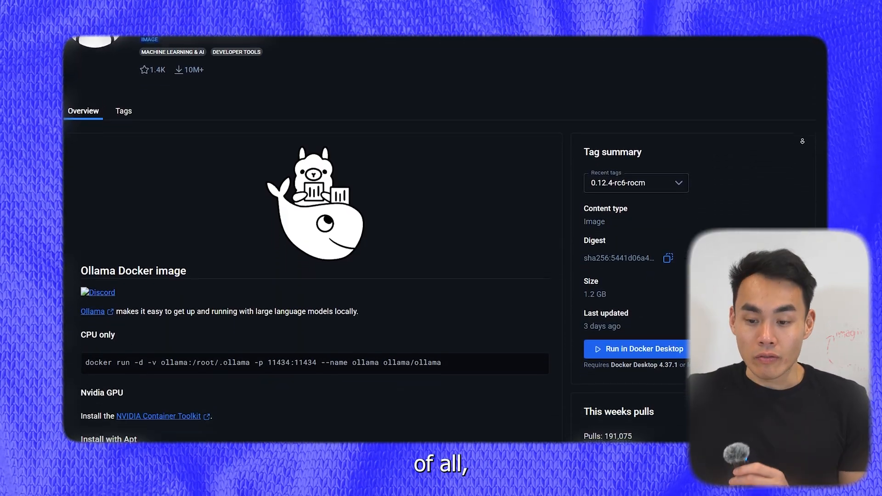
{"action": "scroll", "scroll_direction": "down", "scroll_amount": 3}
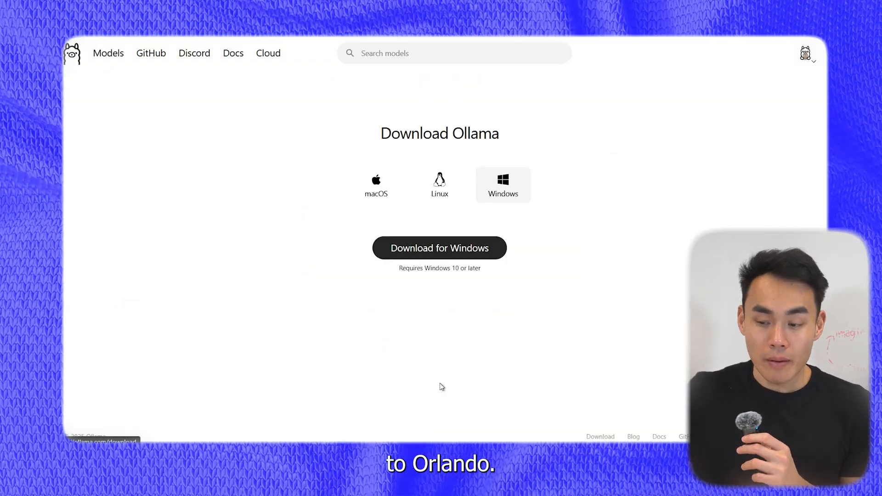
{"action": "mouse_move", "coordinate": [492, 202]}
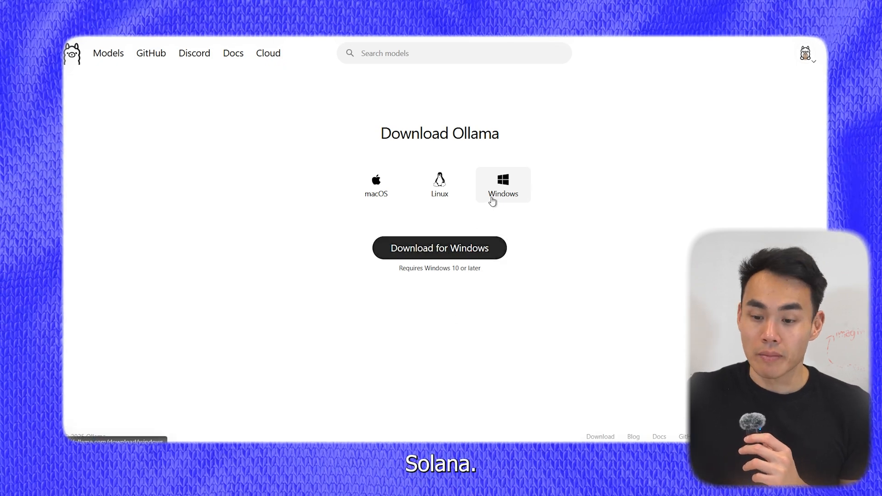
{"action": "left_click", "coordinate": [376, 185]}
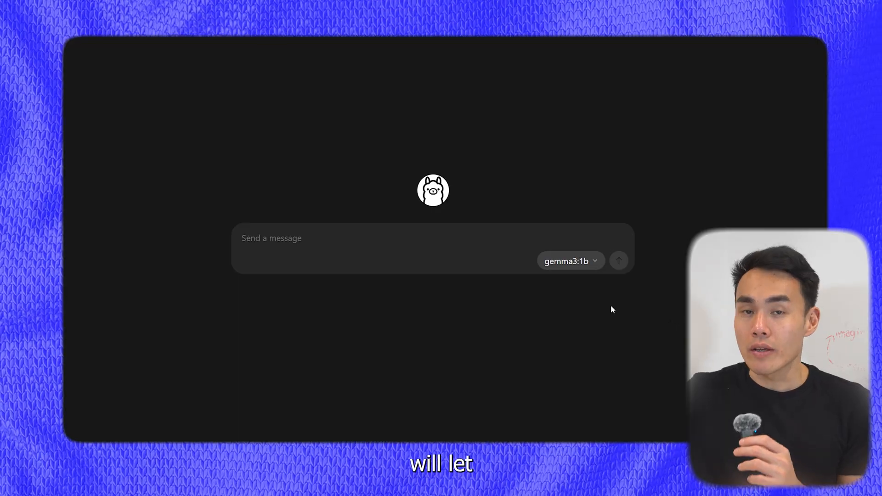
Step: Browse the Ollama model dropdown listing gpt-oss:120b and gpt-oss:20b
{"action": "left_click", "coordinate": [566, 261]}
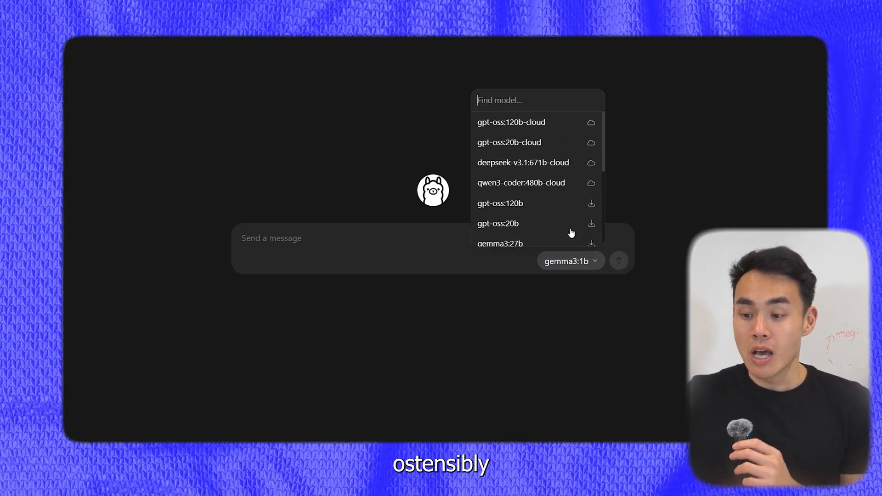
{"action": "scroll", "scroll_direction": "down", "scroll_amount": 3}
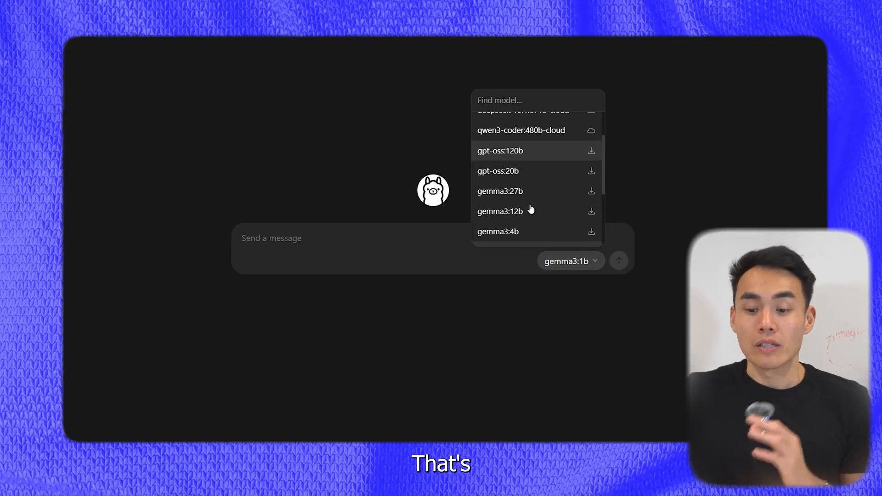
{"action": "left_click", "coordinate": [498, 171]}
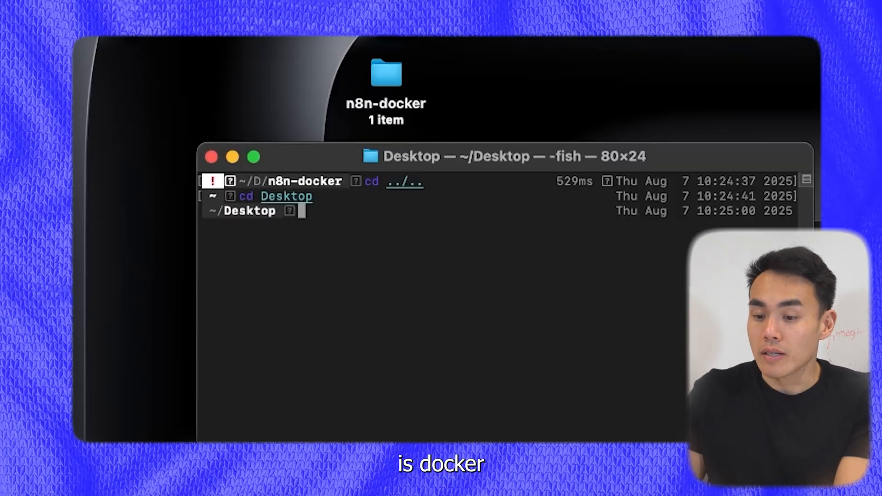
Step: Run cd n8n-docker and docker compose up, then open the running n8n instance
{"action": "type", "text": "cd n8-docker"}
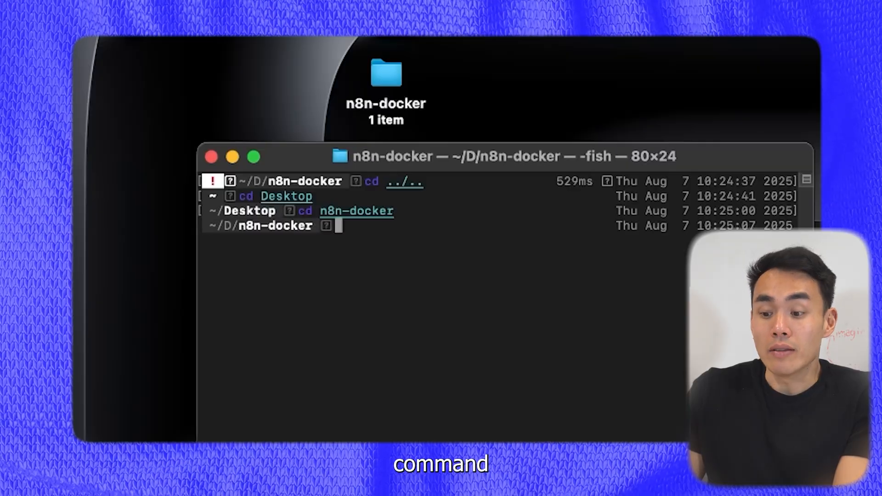
{"action": "type", "text": "docker como"}
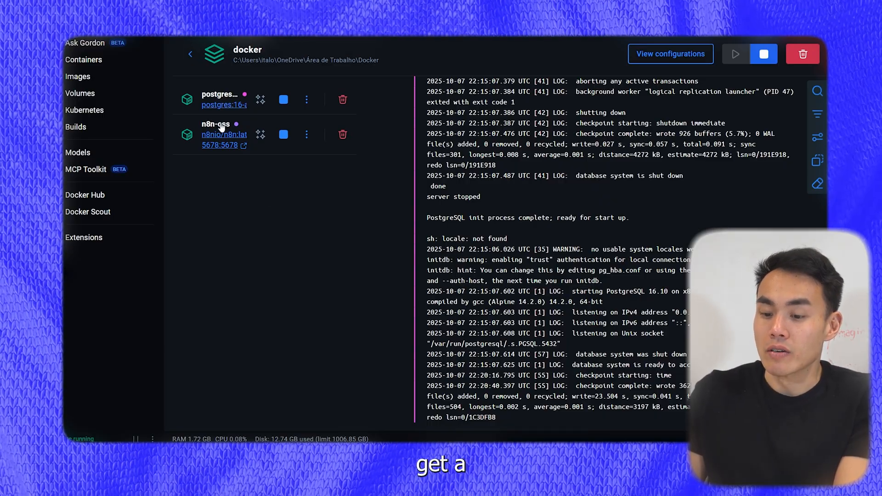
{"action": "left_click", "coordinate": [215, 125]}
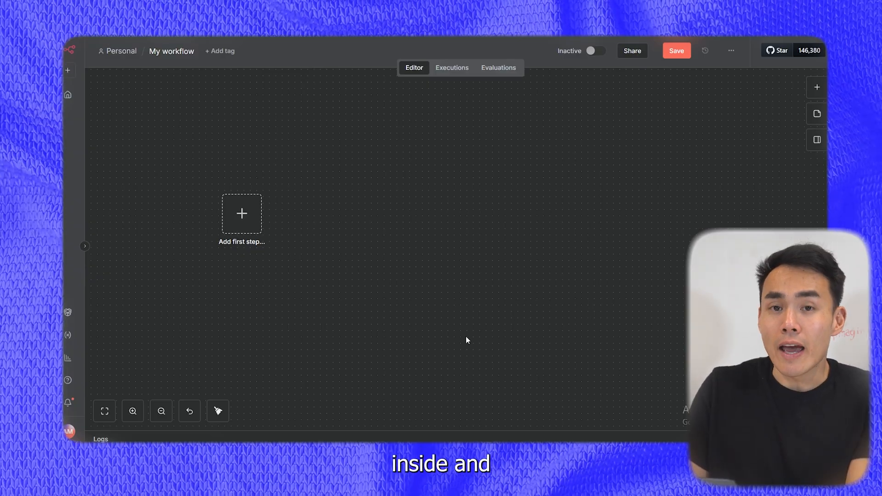
Step: Add an AI Agent node as the first step and start attaching its chat model
{"action": "left_click", "coordinate": [242, 213]}
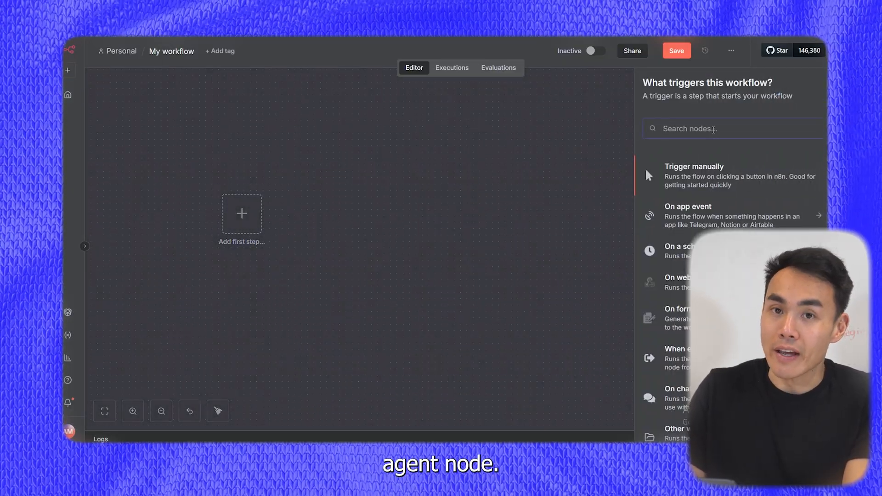
{"action": "type", "text": "ai ag"}
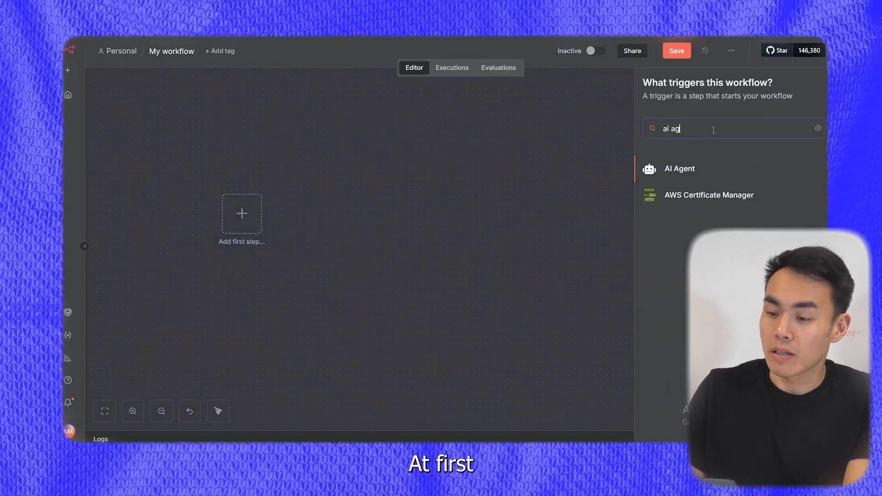
{"action": "left_click", "coordinate": [680, 169]}
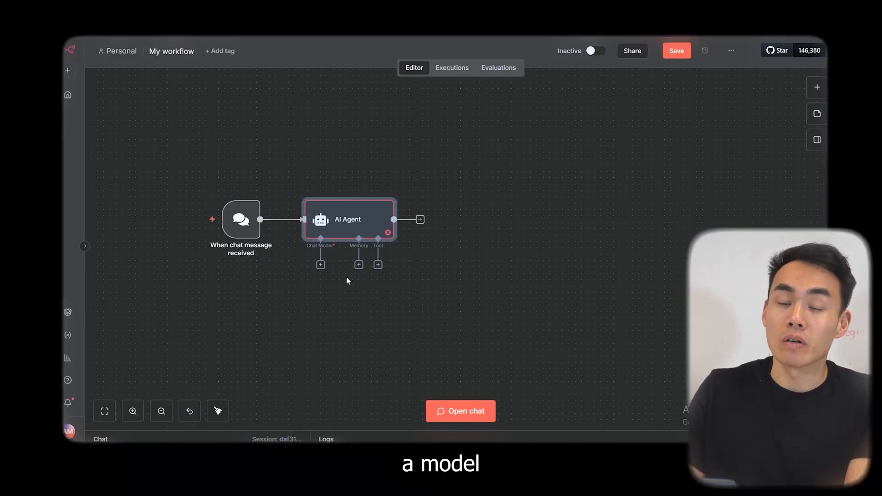
{"action": "left_click", "coordinate": [319, 265]}
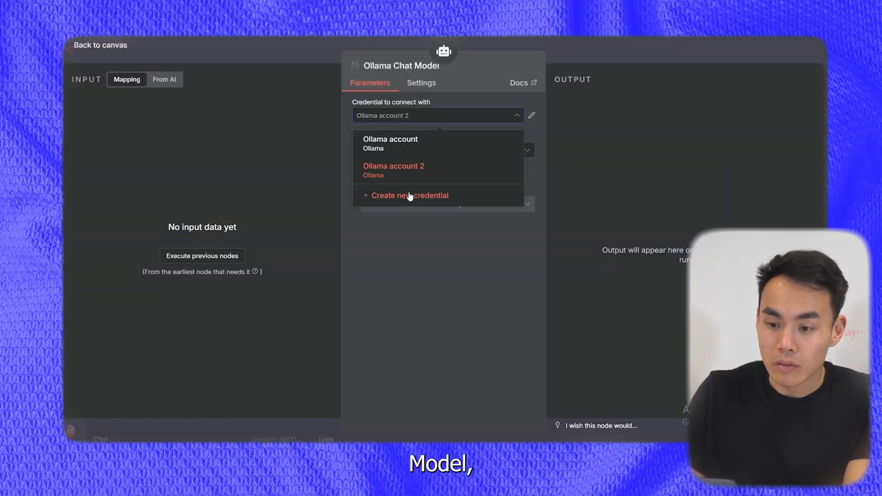
Step: Save a new Ollama account 3 credential and set the model to gpt-oss:20b
{"action": "left_click", "coordinate": [410, 194]}
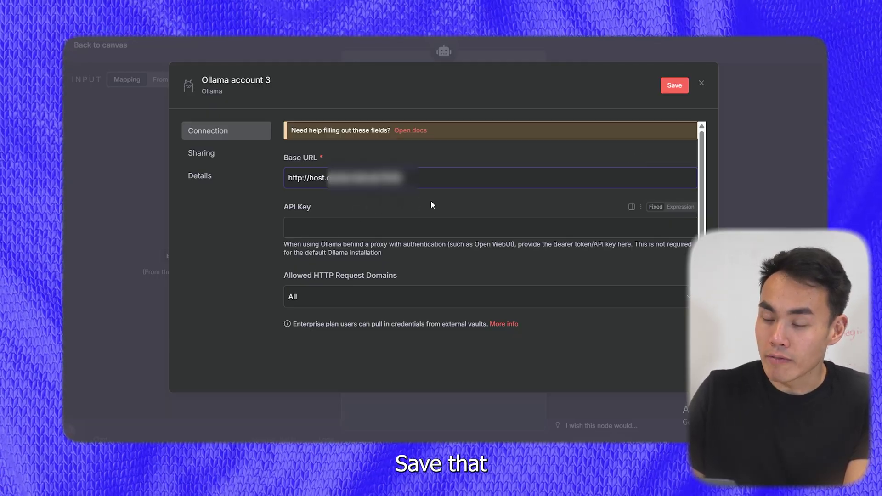
{"action": "left_click", "coordinate": [674, 86]}
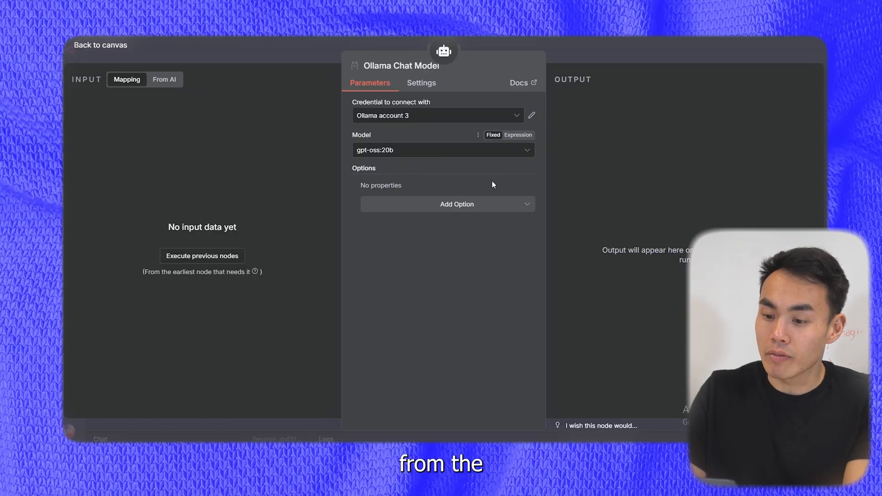
{"action": "mouse_move", "coordinate": [223, 180]}
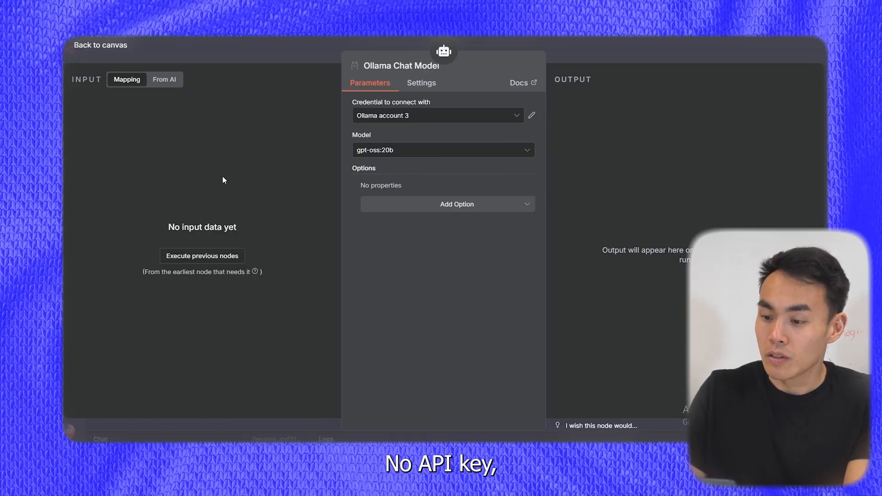
{"action": "left_click", "coordinate": [100, 45]}
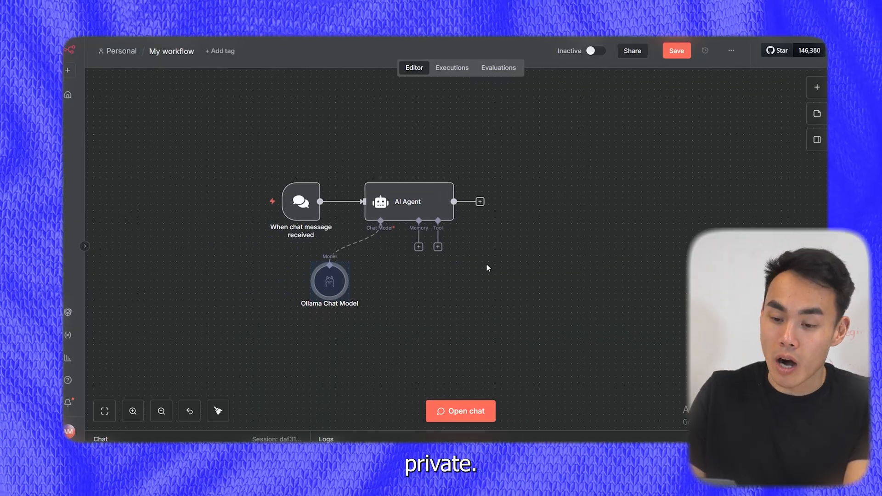
{"action": "mouse_move", "coordinate": [588, 234]}
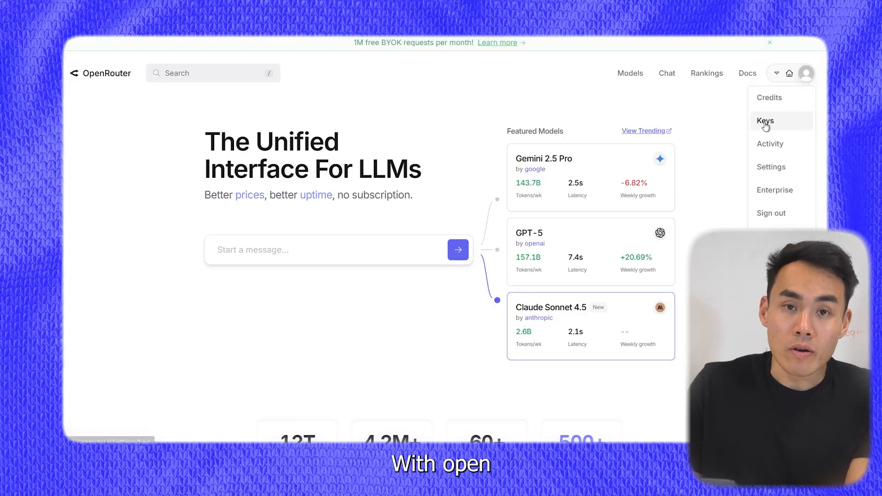
Step: Create an OpenRouter API key named test from the Keys settings
{"action": "left_click", "coordinate": [765, 122]}
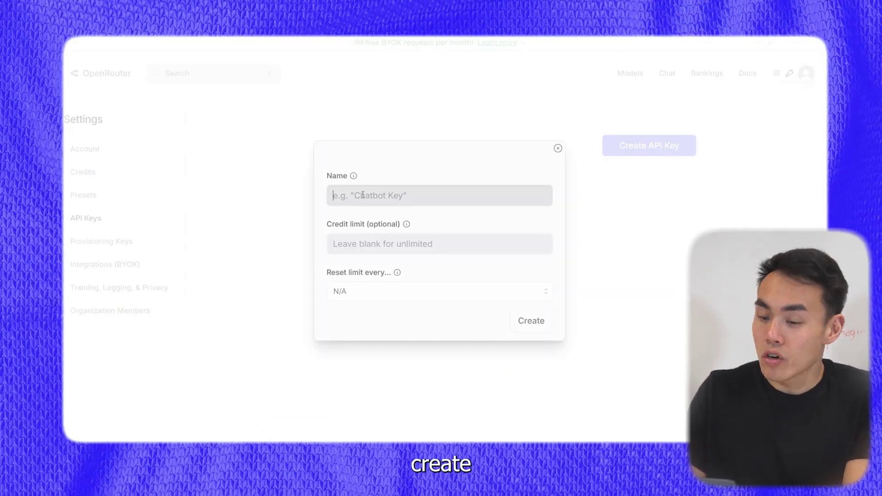
{"action": "type", "text": "test"}
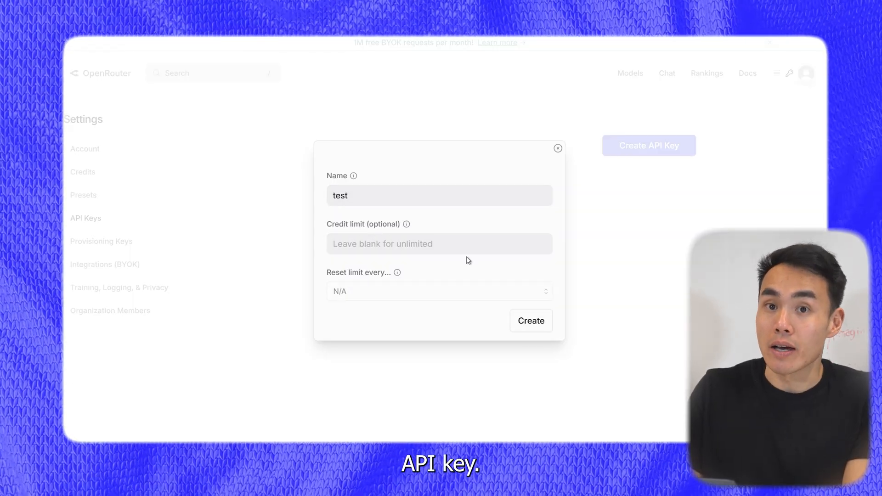
{"action": "left_click", "coordinate": [532, 321]}
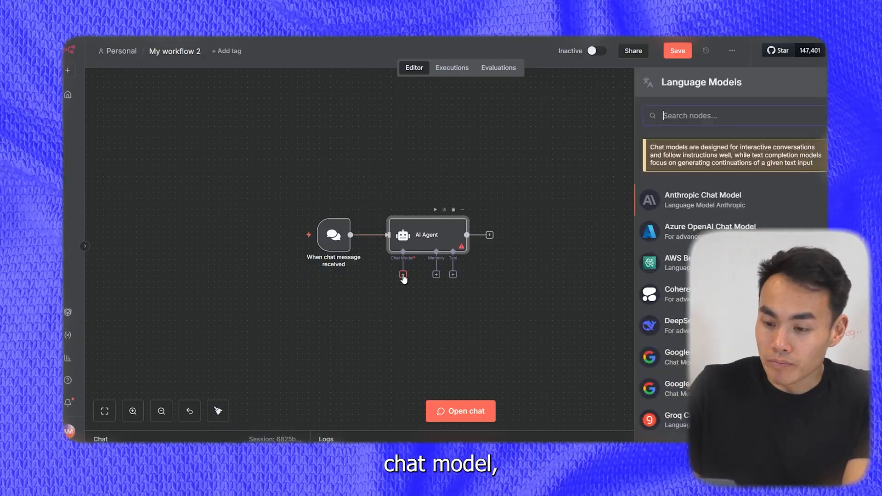
Step: Attach an OpenRouter Chat Model and save its API key credential
{"action": "type", "text": "ope"}
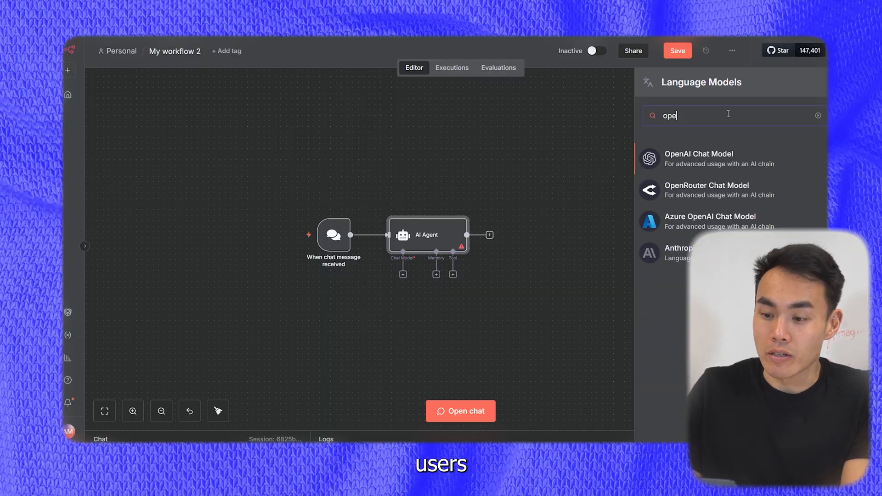
{"action": "left_click", "coordinate": [707, 189]}
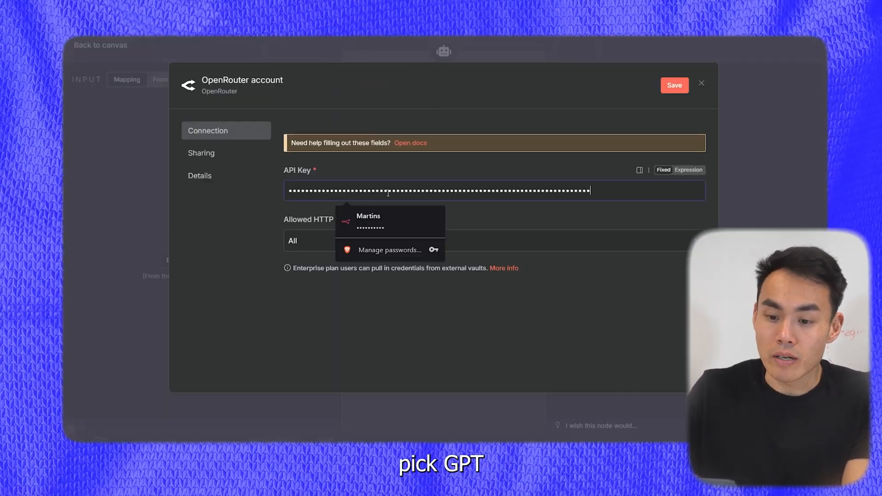
{"action": "left_click", "coordinate": [675, 84]}
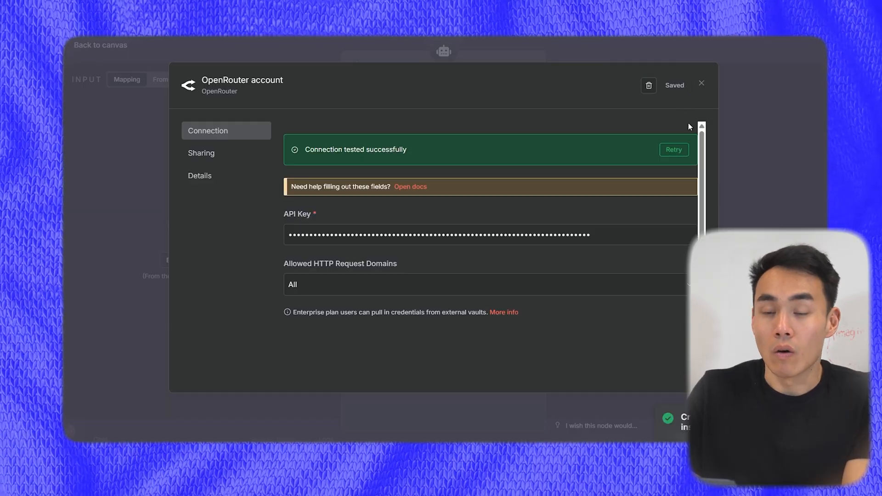
{"action": "left_click", "coordinate": [702, 83]}
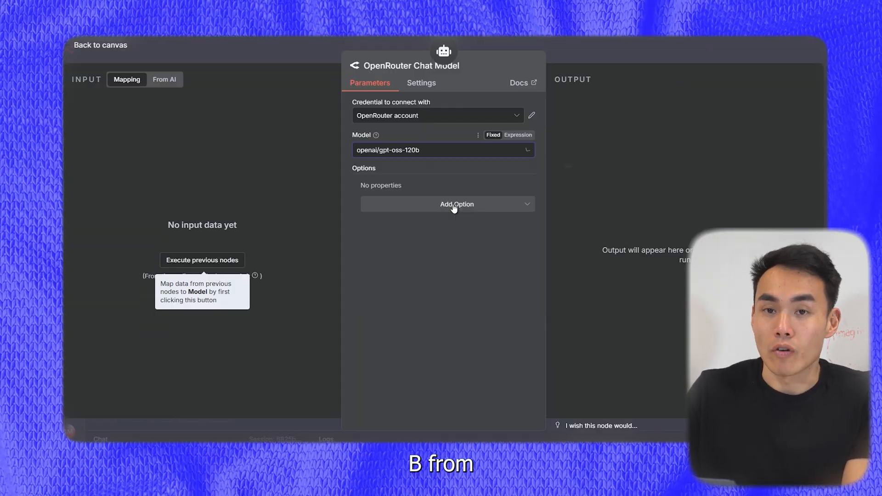
Step: Confirm openai/gpt-oss-120b on the OpenRouter model and return to the canvas chat
{"action": "left_click", "coordinate": [103, 45]}
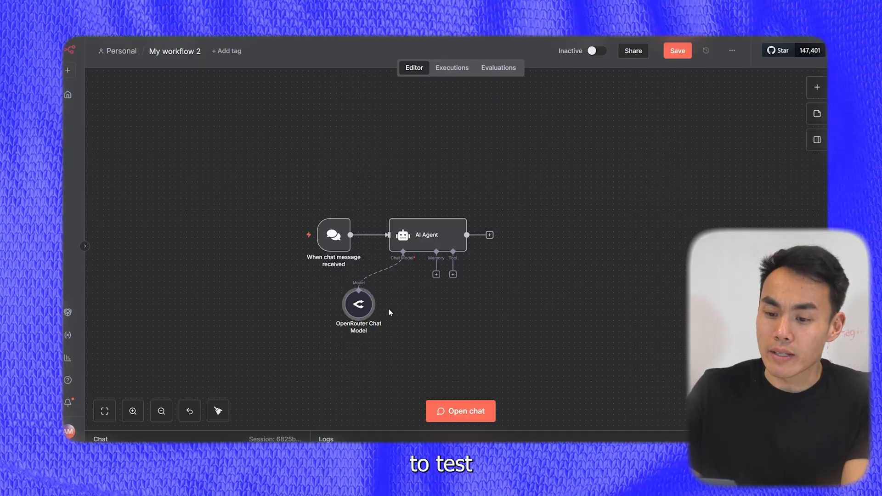
{"action": "double_click", "coordinate": [359, 304]}
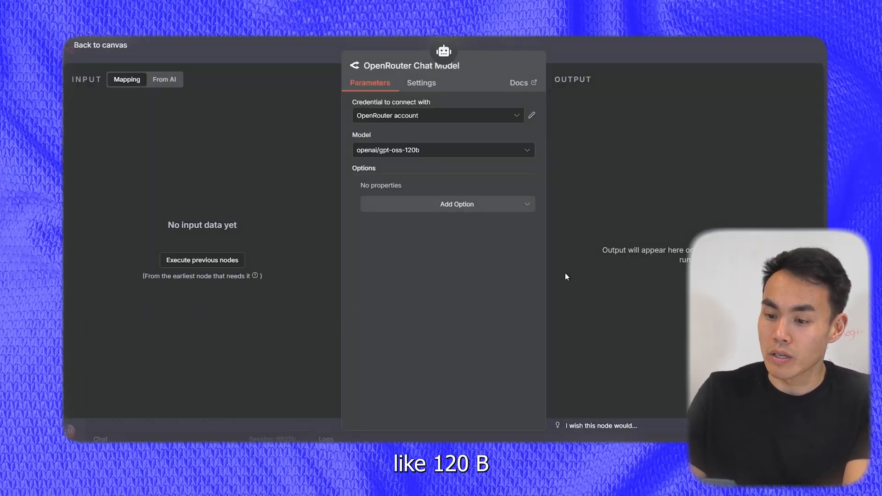
{"action": "left_click", "coordinate": [101, 46]}
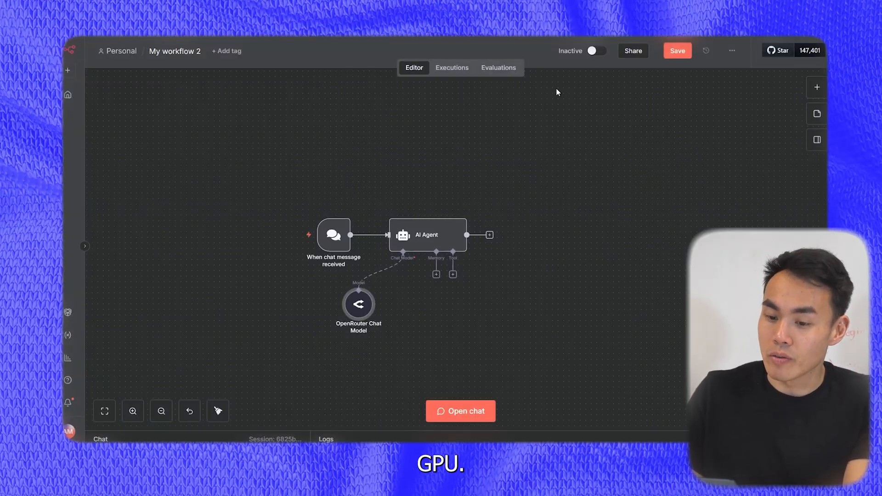
{"action": "left_click", "coordinate": [461, 411]}
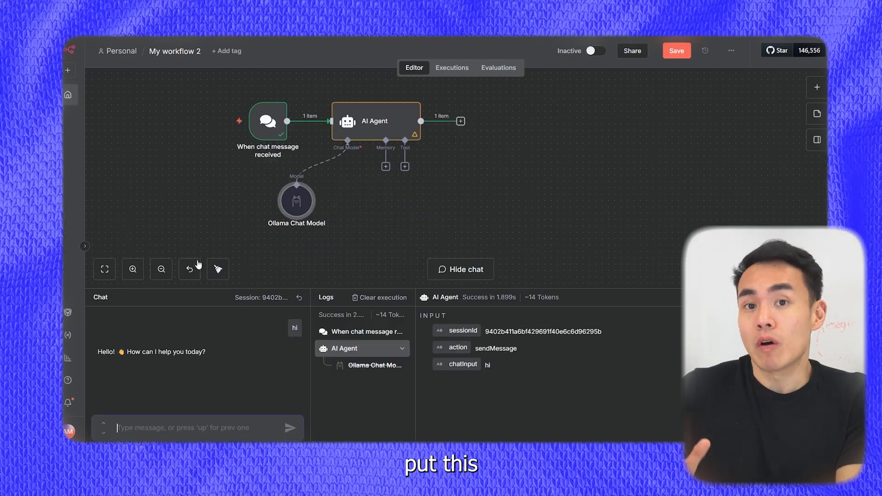
{"action": "mouse_move", "coordinate": [142, 414]}
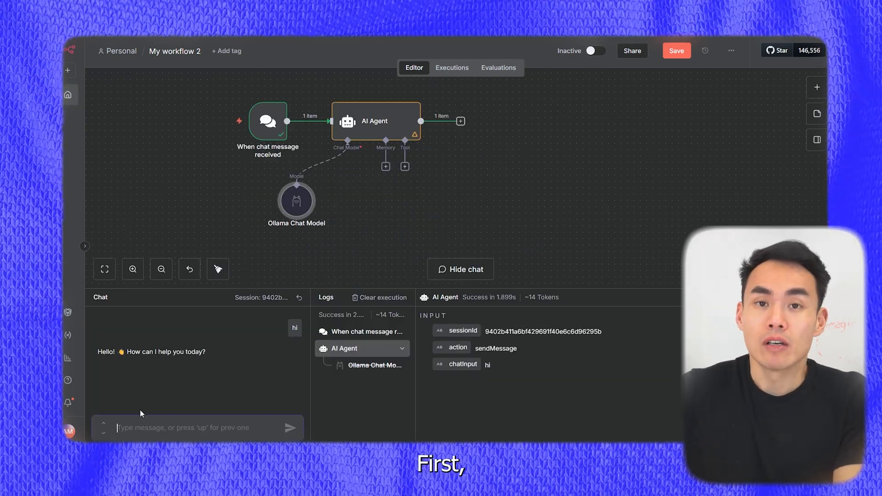
Step: Ask the agent what's the differences between GPT-OSS and GPT-4 and review the reply
{"action": "type", "text": "what's the differences between GPT-OSS and GPT-4"}
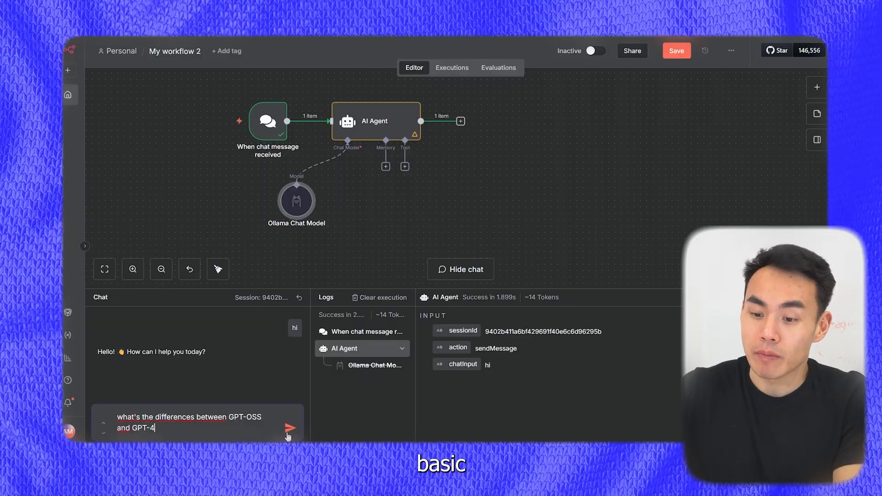
{"action": "left_click", "coordinate": [289, 428]}
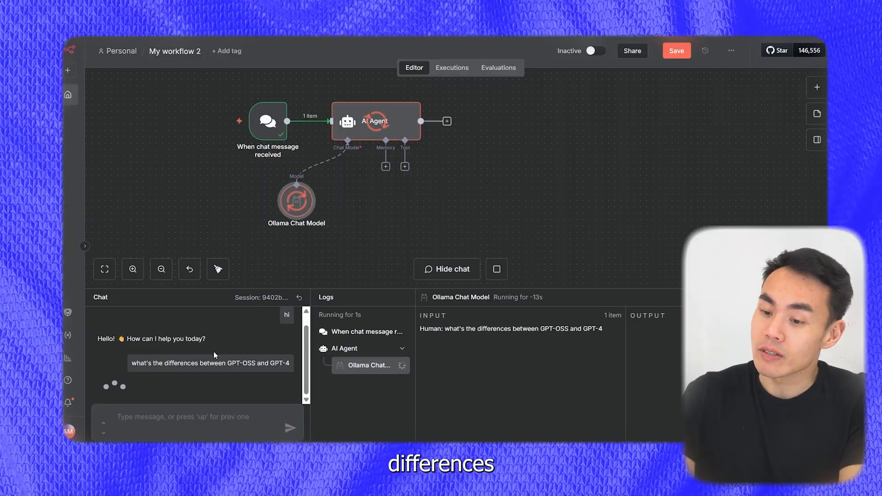
{"action": "mouse_move", "coordinate": [573, 206]}
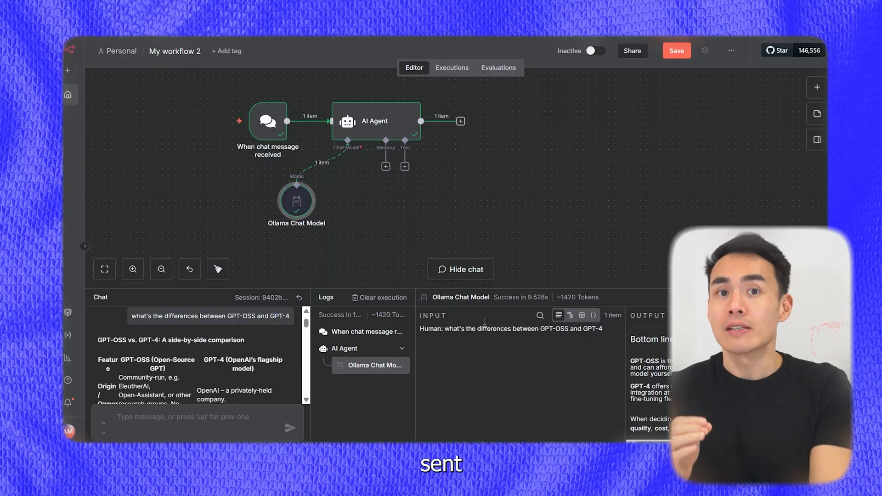
{"action": "left_click", "coordinate": [461, 270]}
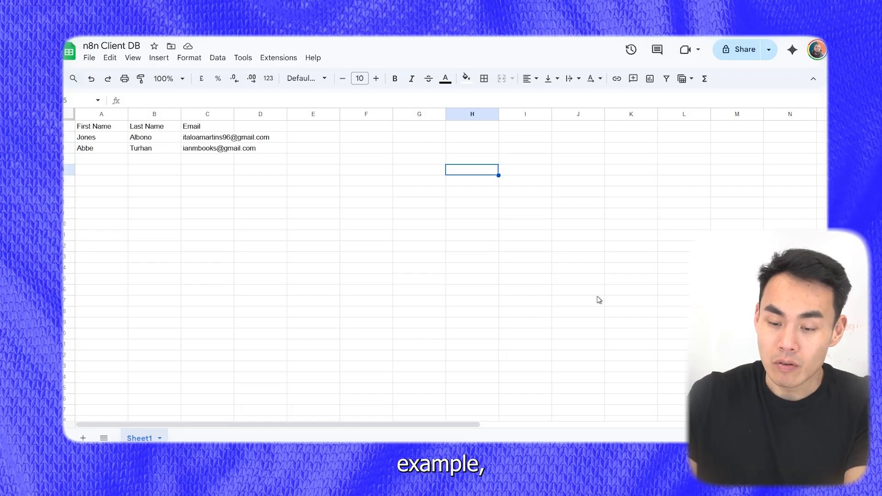
Step: Inspect the AI Agent node equipped with getContact and sendEmail tools
{"action": "left_click", "coordinate": [101, 202]}
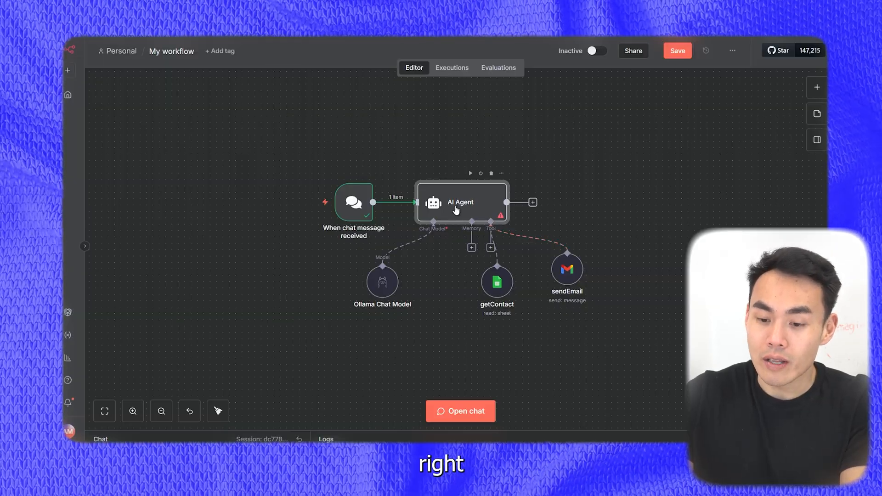
{"action": "double_click", "coordinate": [461, 203]}
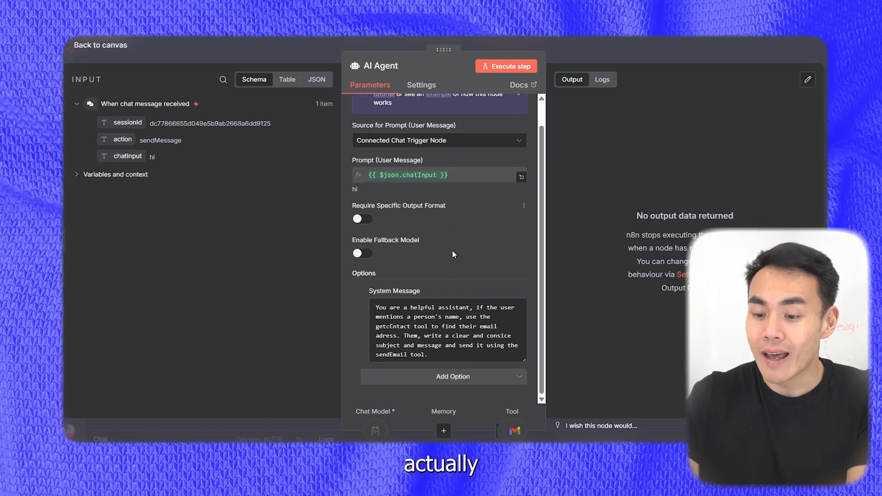
{"action": "left_click", "coordinate": [445, 331]}
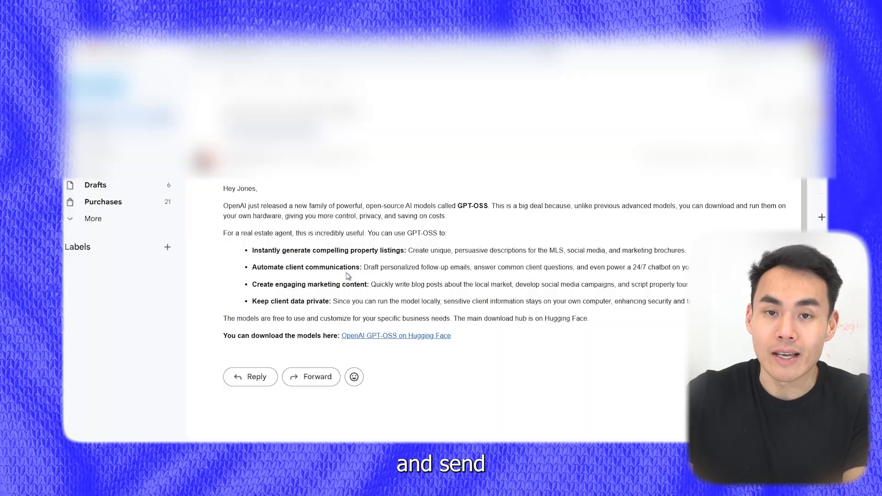
{"action": "mouse_move", "coordinate": [580, 339]}
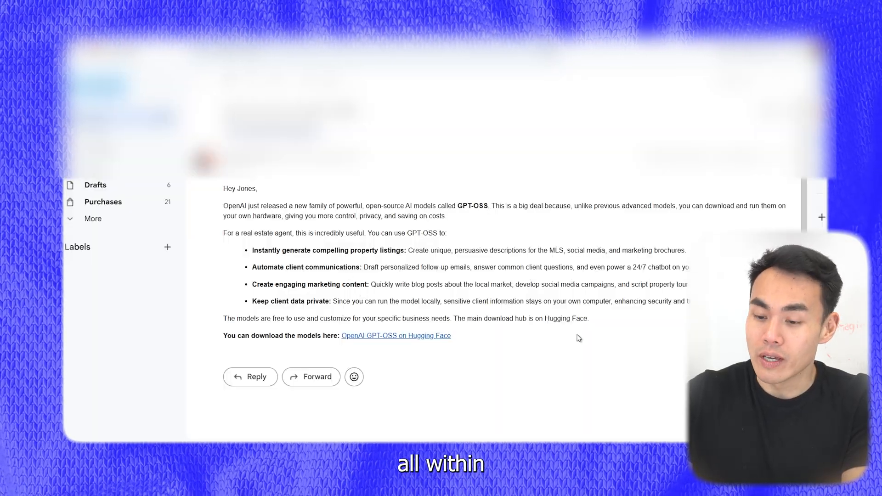
{"action": "mouse_move", "coordinate": [598, 347]}
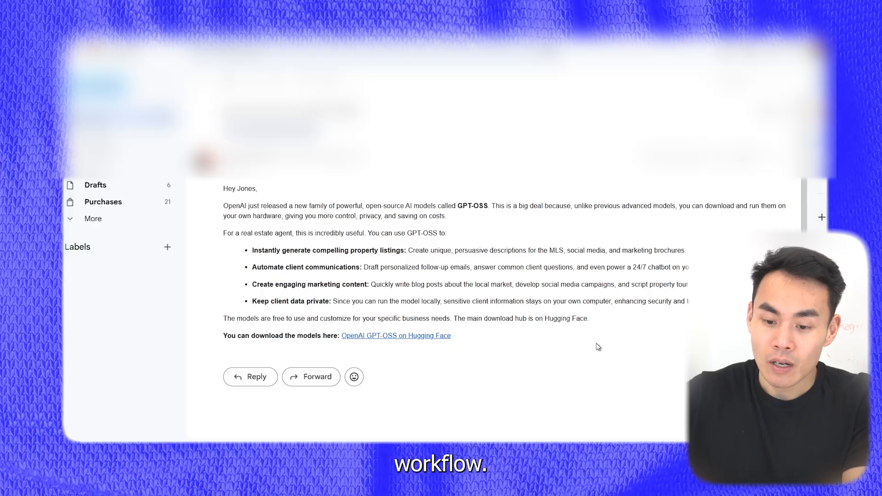